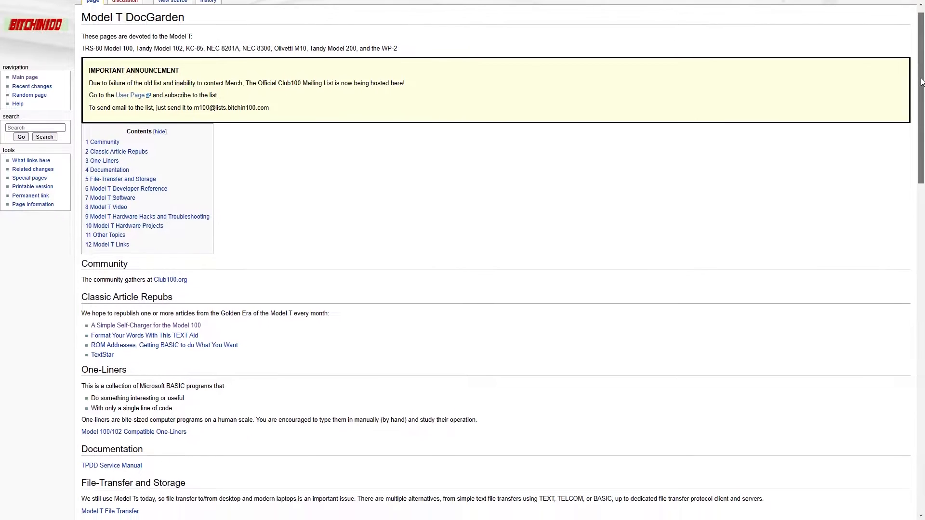
scroll(down, 3)
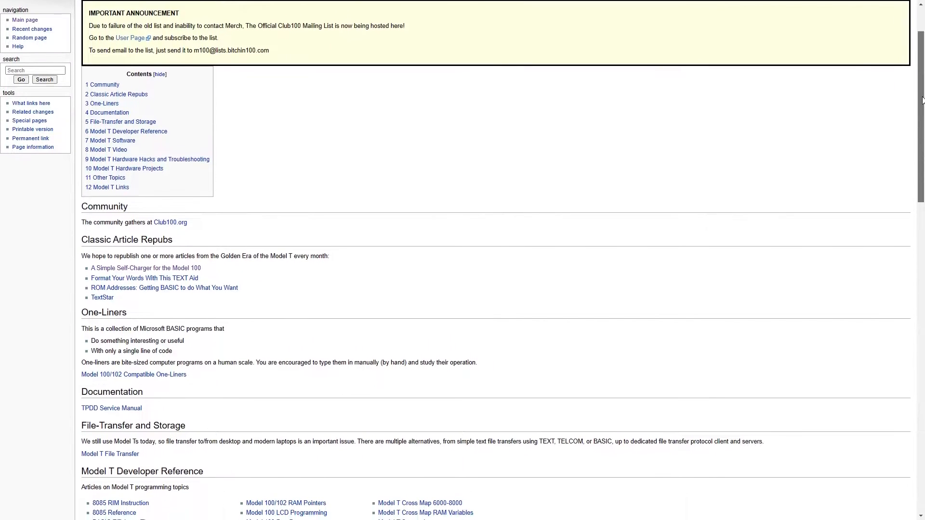
scroll(down, 3)
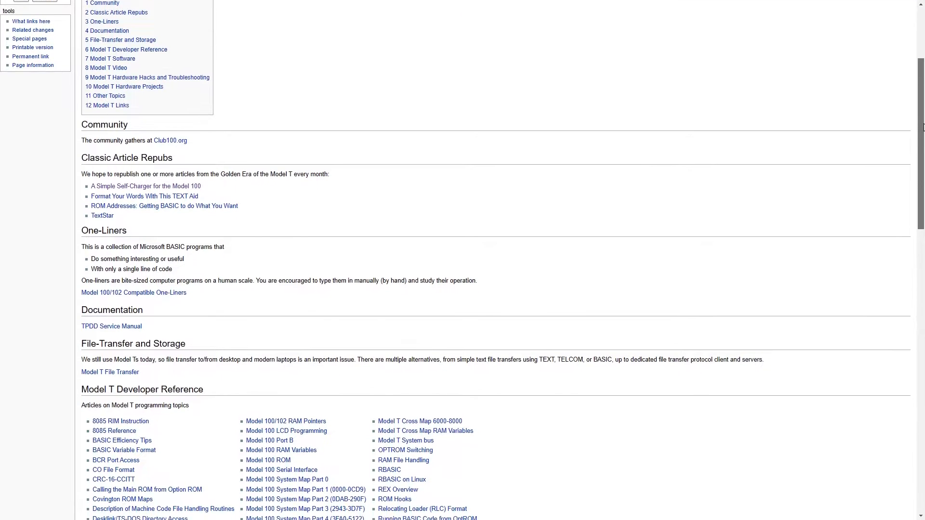
scroll(down, 3)
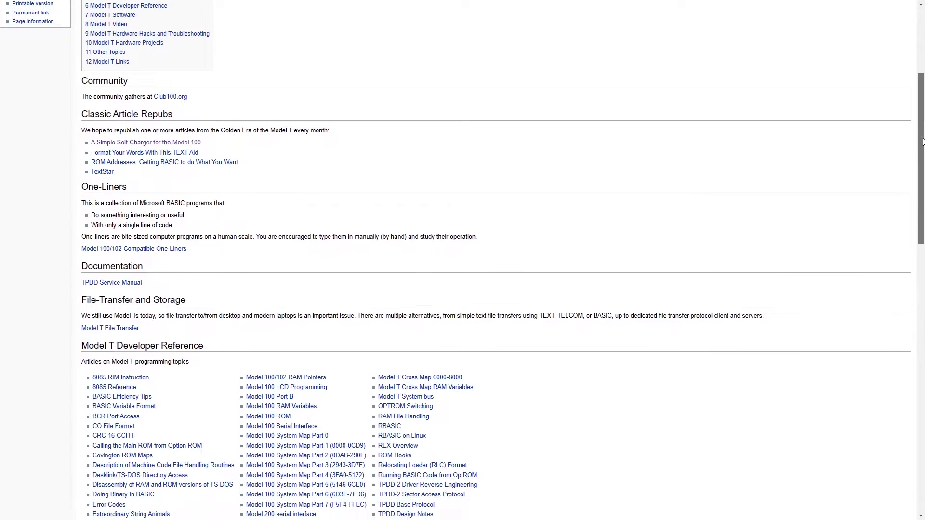
scroll(down, 3)
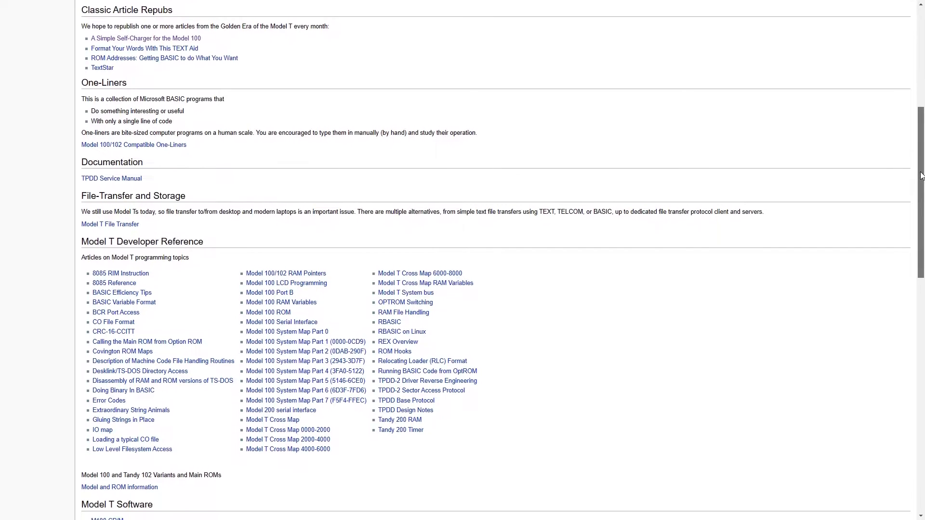
scroll(down, 3)
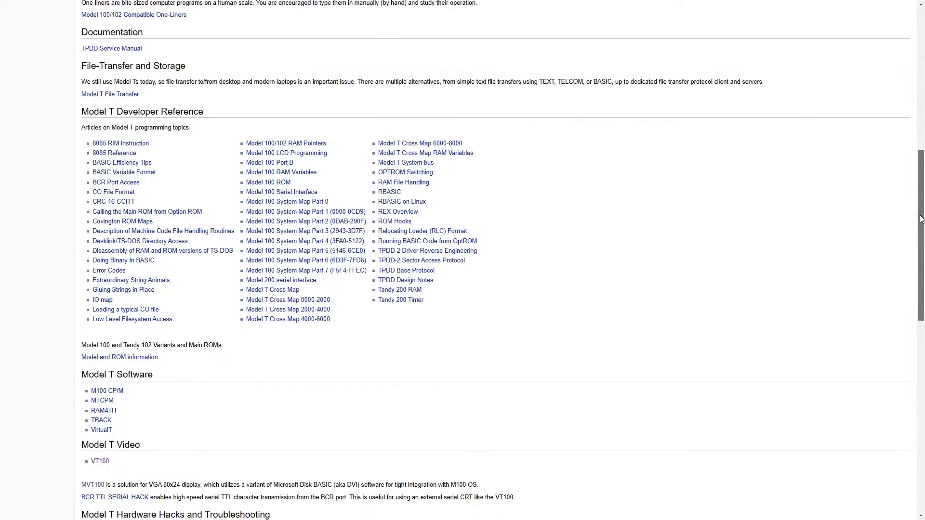
scroll(down, 3)
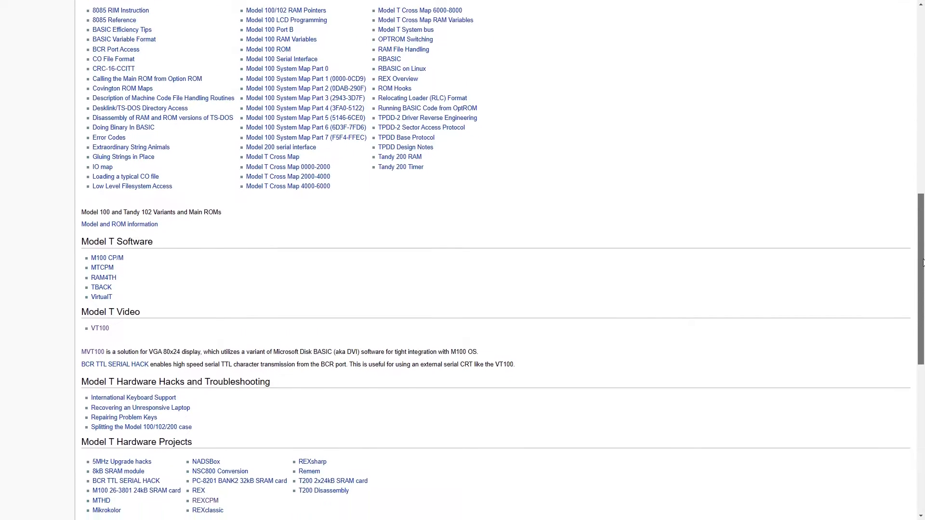